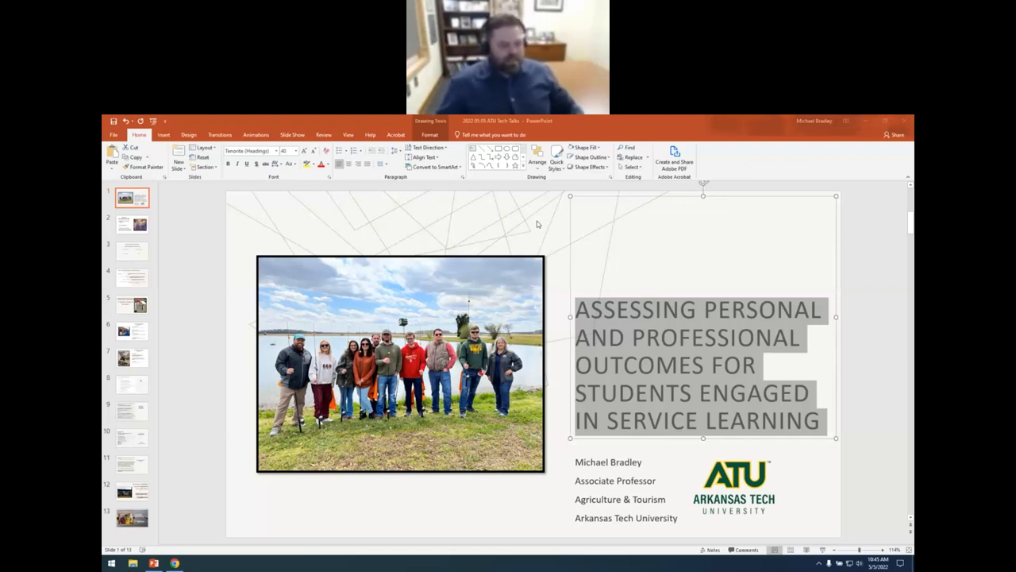
mouse_move(651, 359)
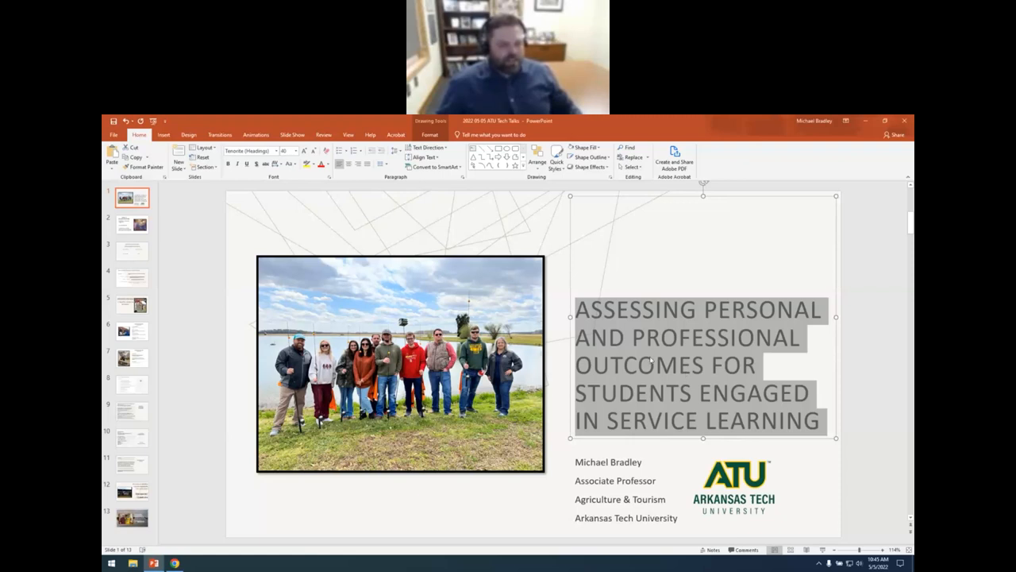
Show slide 2, 'What is Service Learning?', from the thumbnail pane
left_click(651, 366)
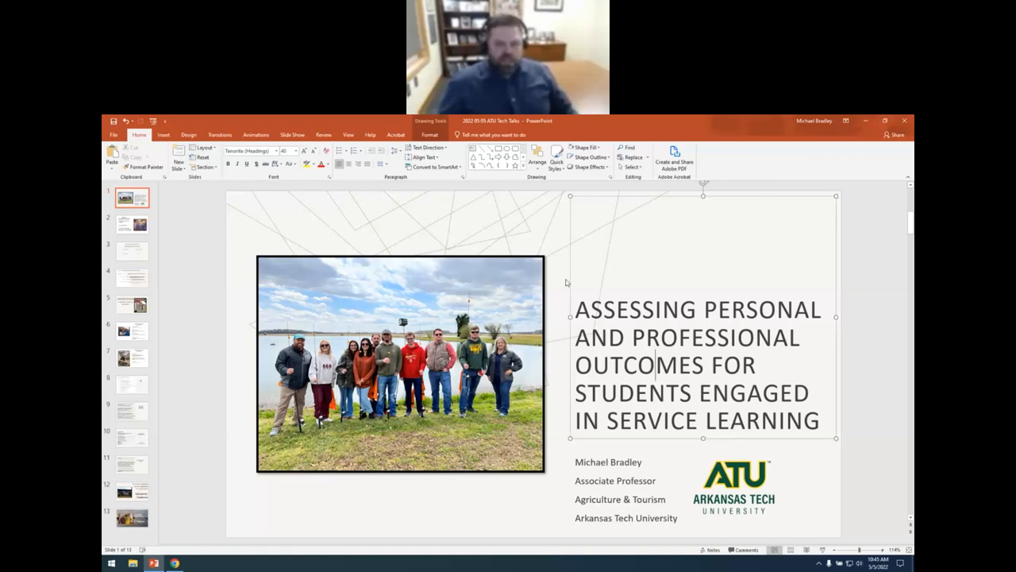
mouse_move(552, 254)
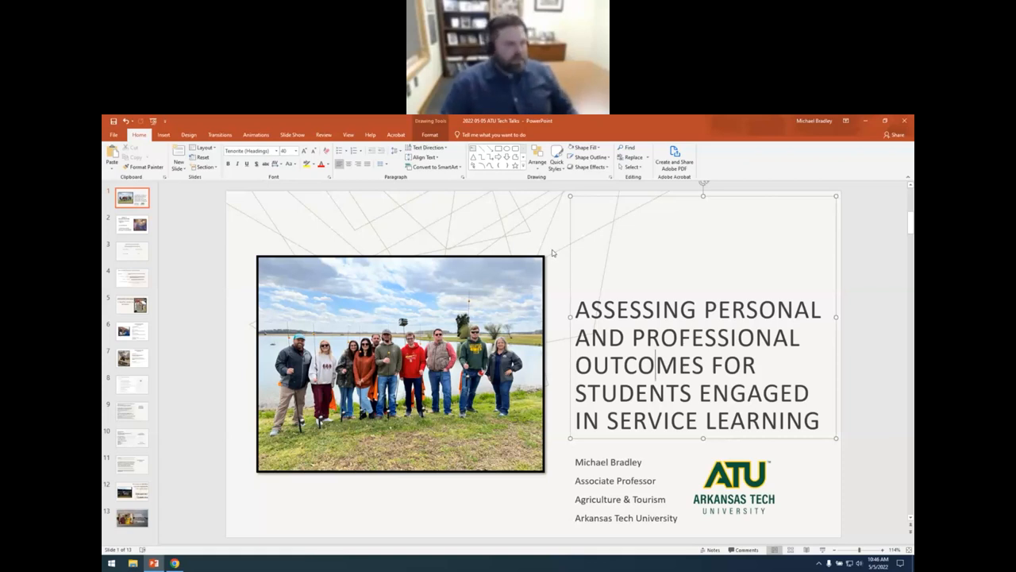
mouse_move(117, 261)
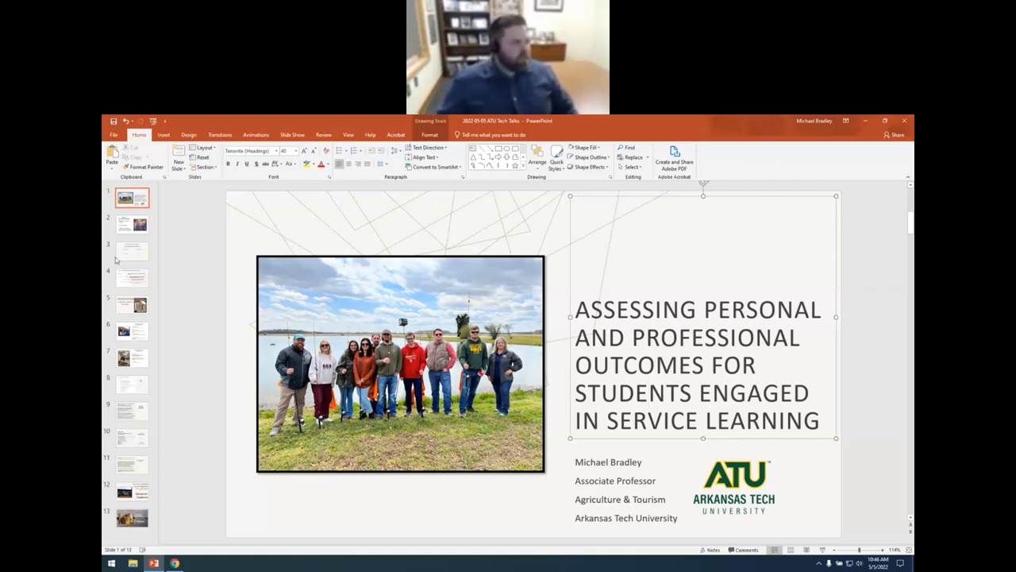
left_click(132, 223)
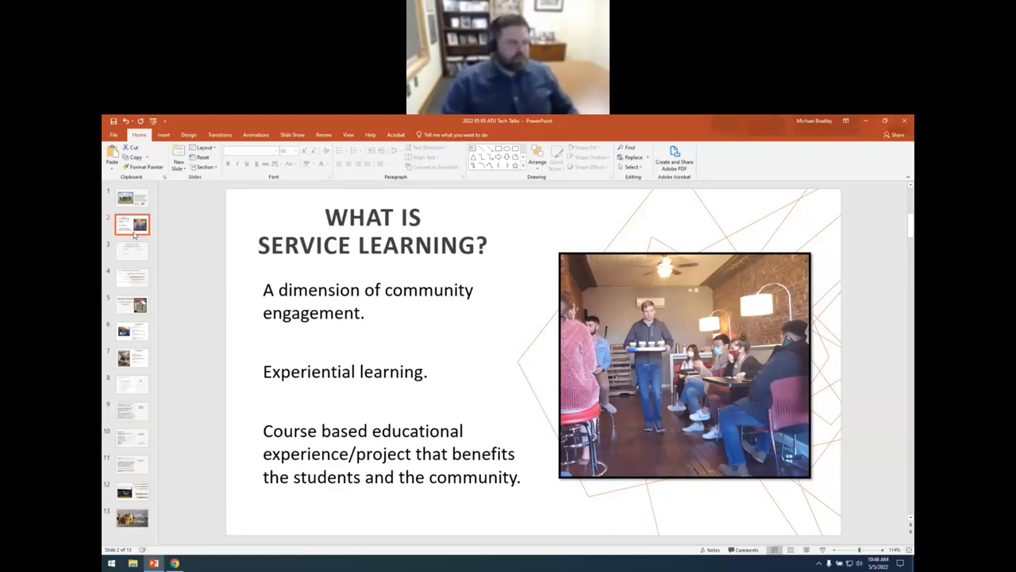
left_click(131, 251)
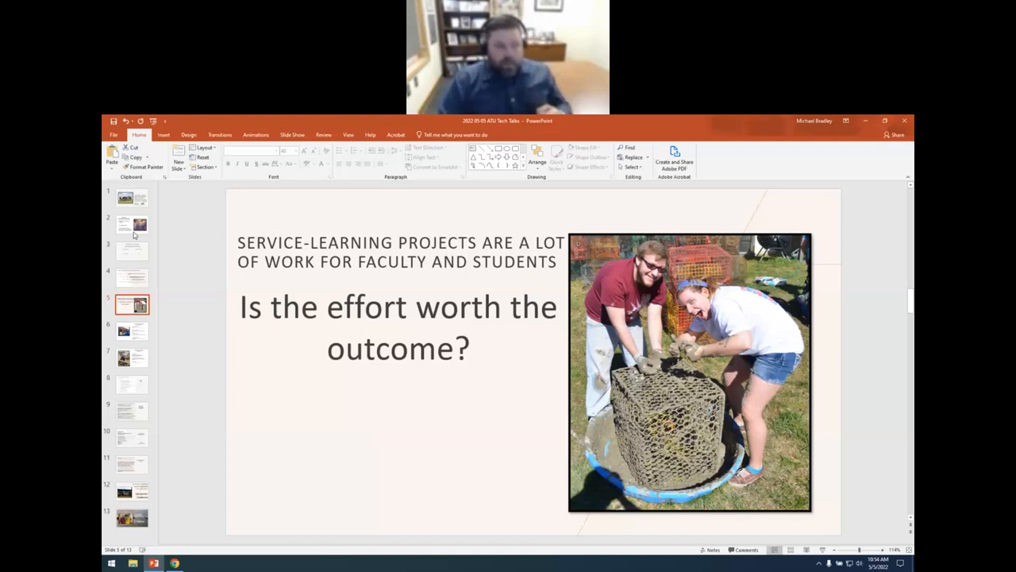
Show slide 6, 'What We Wanted to Know', from the thumbnail pane
left_click(132, 331)
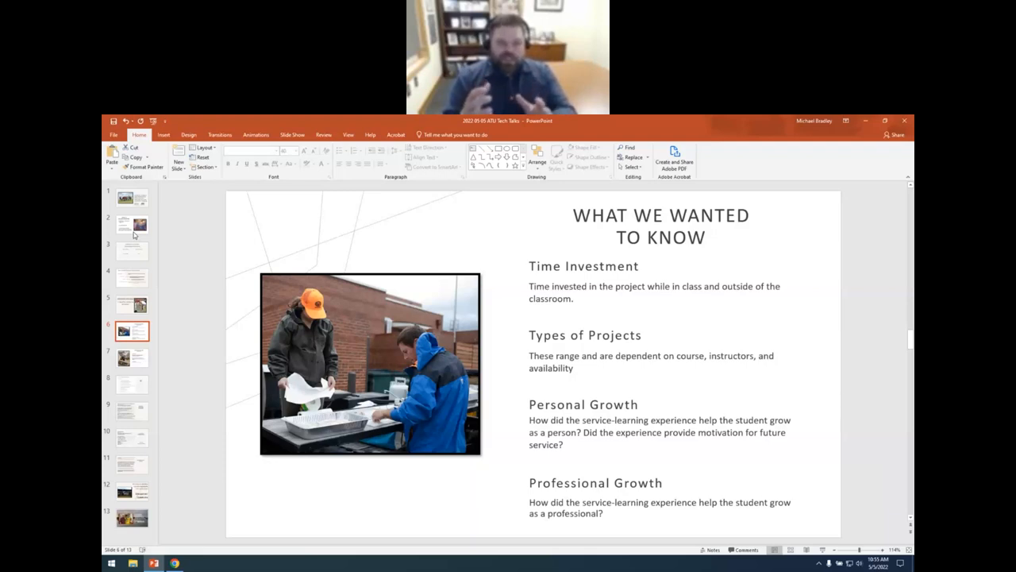
Show slide 9, 'Personal & Professional Development', with its twelve survey statements
left_click(132, 357)
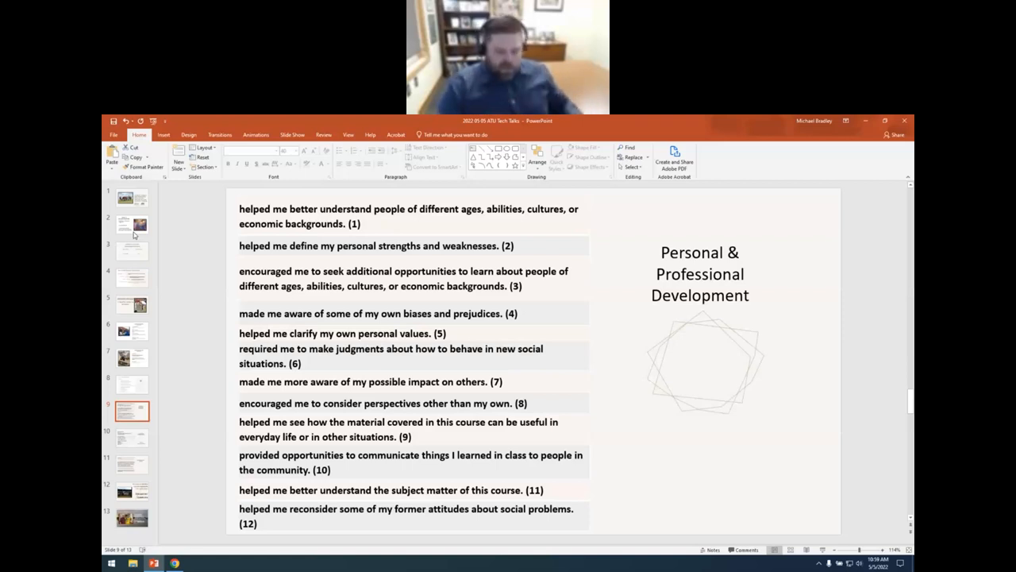
Show slide 10, 'Professional Development Cont.', with the course assessments list
left_click(132, 438)
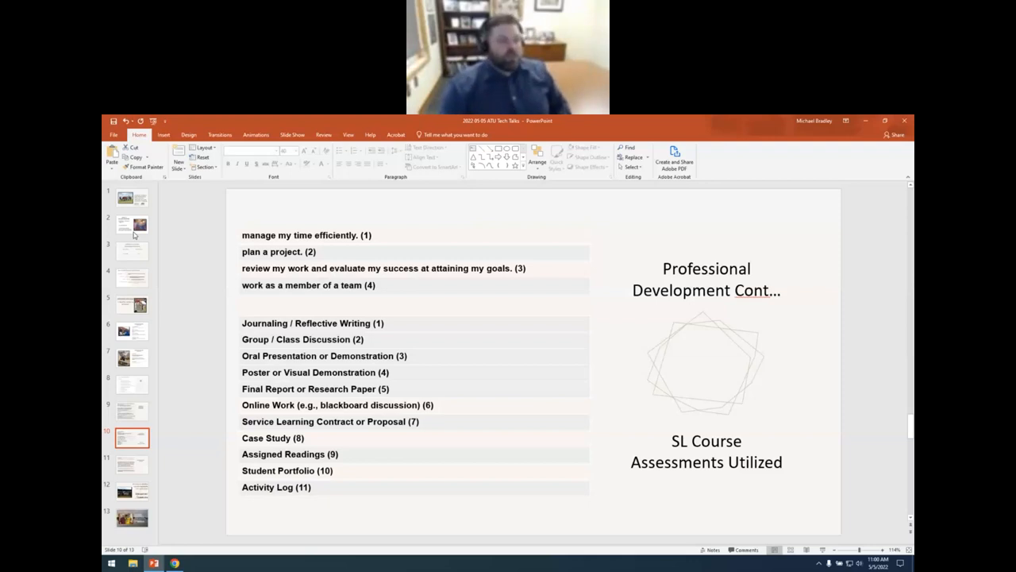
Advance through the Discussion/Questions slide to the final contact slide 13
left_click(132, 464)
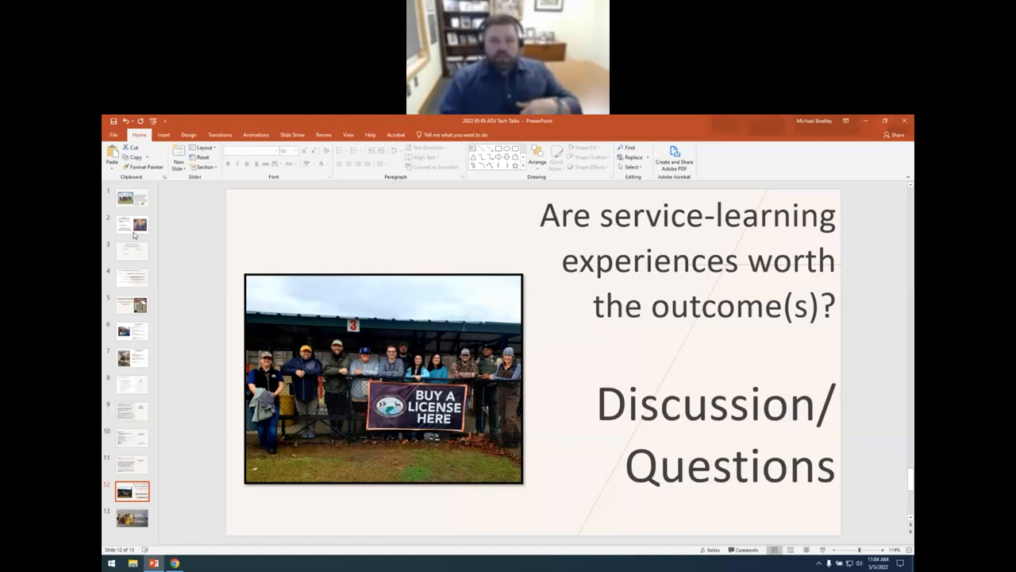
left_click(131, 518)
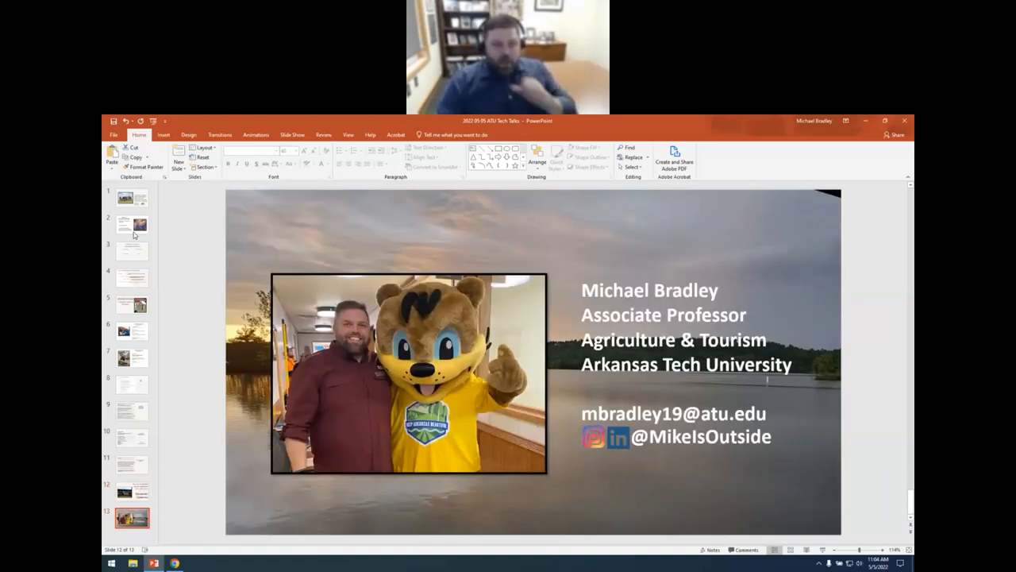